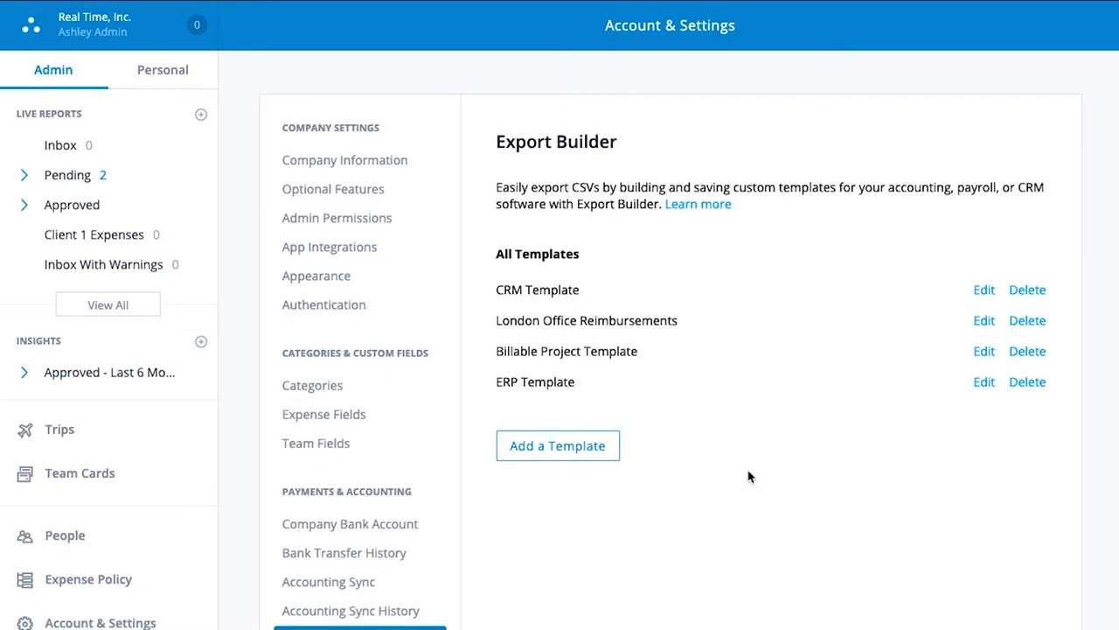
Edit the ERP Template and move the Category column up above Project.
click(983, 381)
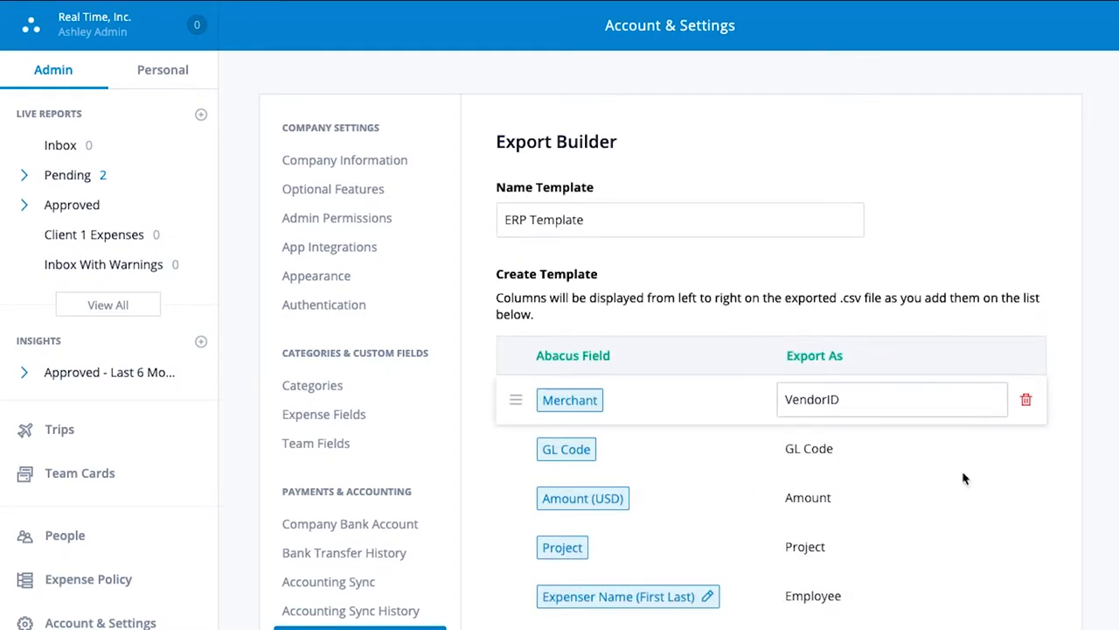
scroll(down, 3)
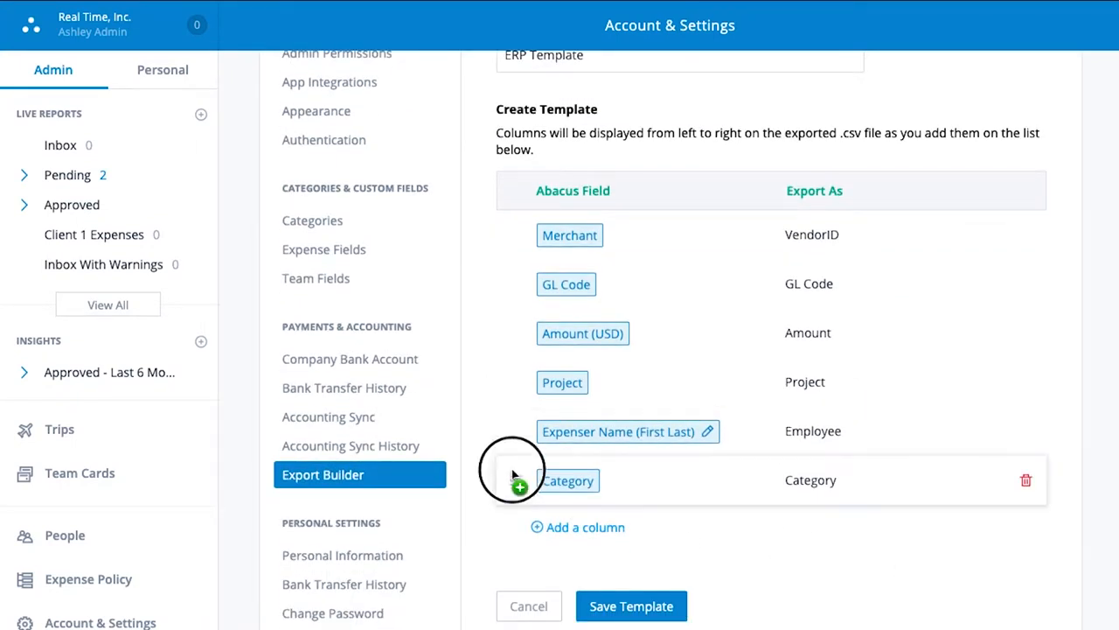
drag(569, 479, 567, 382)
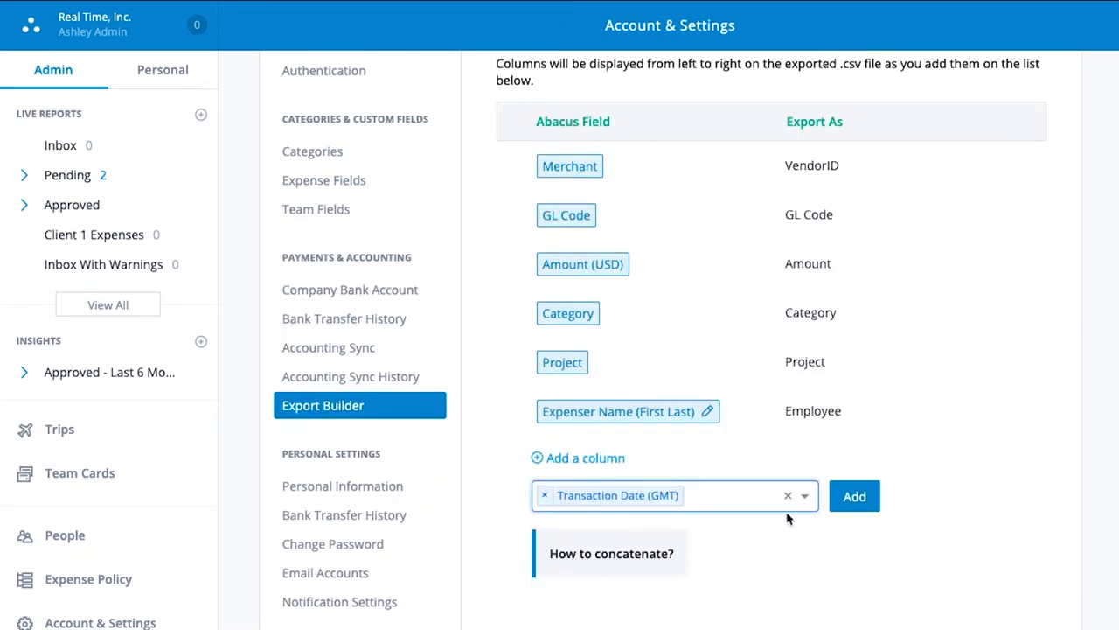
Add the Transaction Date (GMT) column with MM-DD-YYYY date format applied.
click(854, 497)
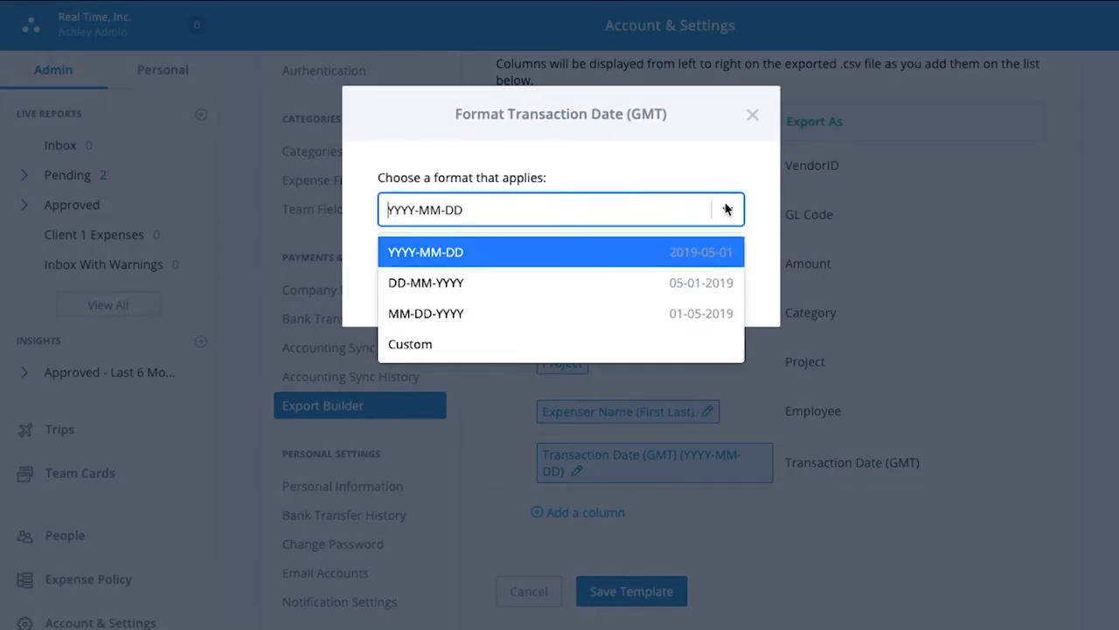
click(426, 314)
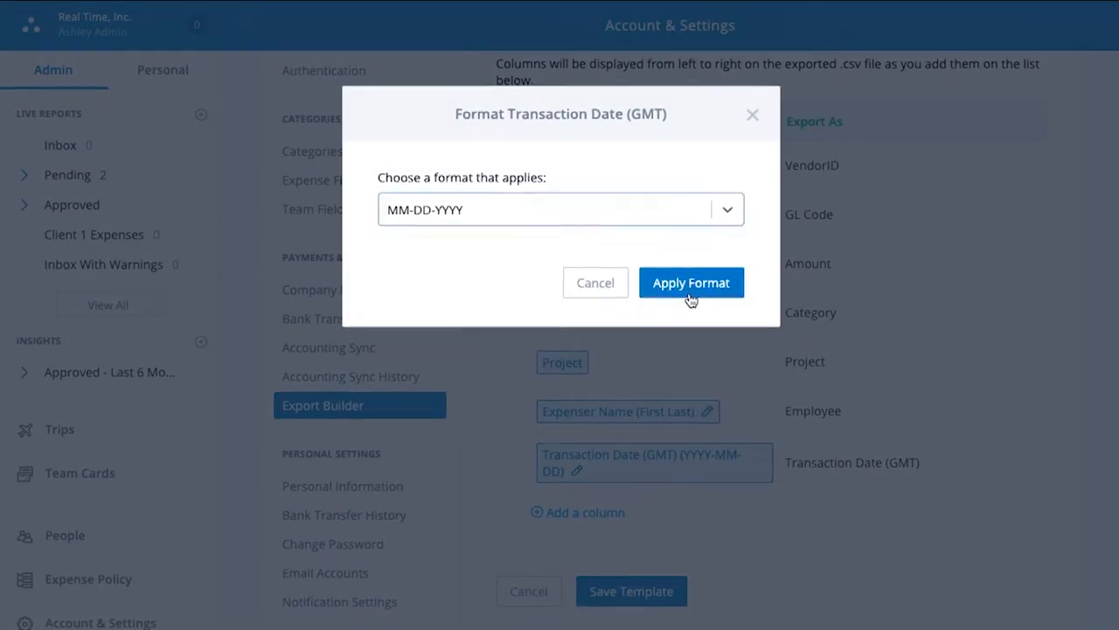
click(690, 284)
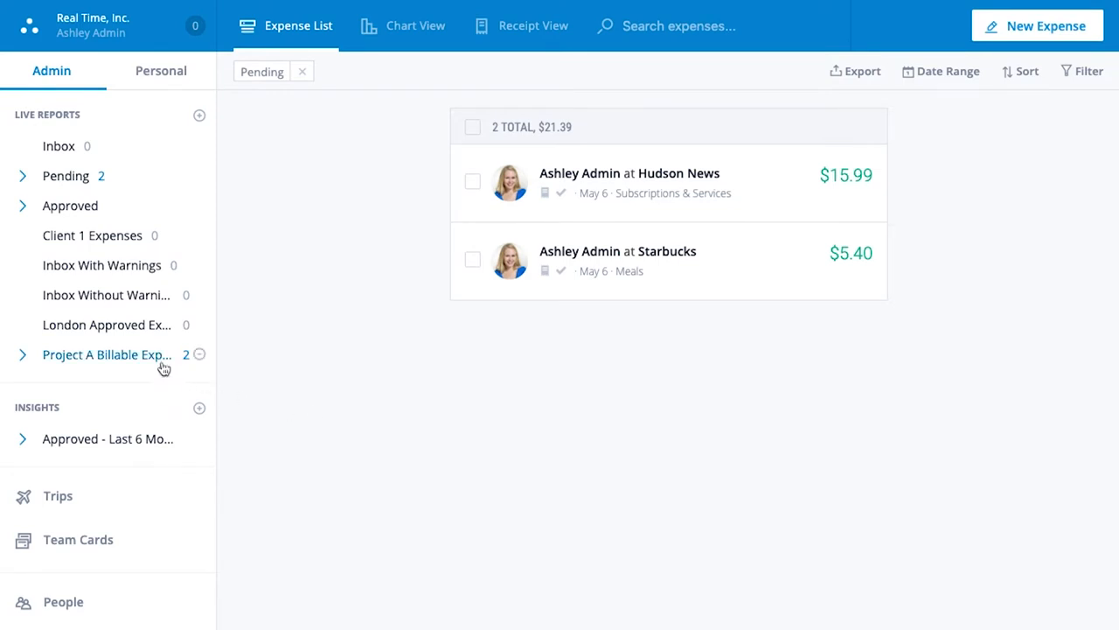
Export the Project A billable expenses report to CSV using the ERP Template.
click(105, 354)
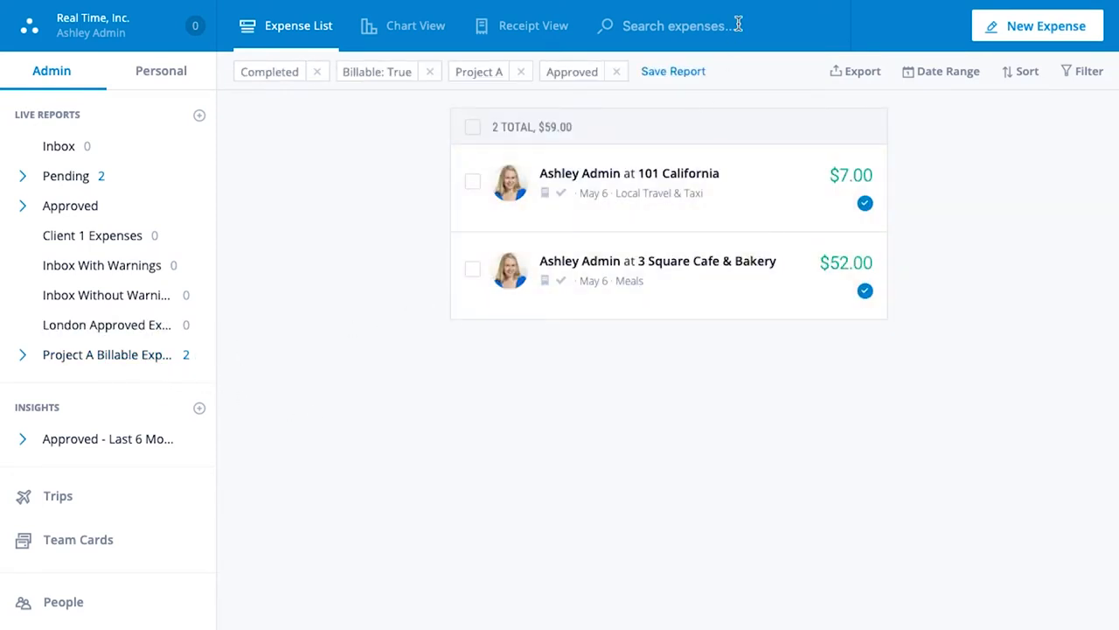
click(860, 70)
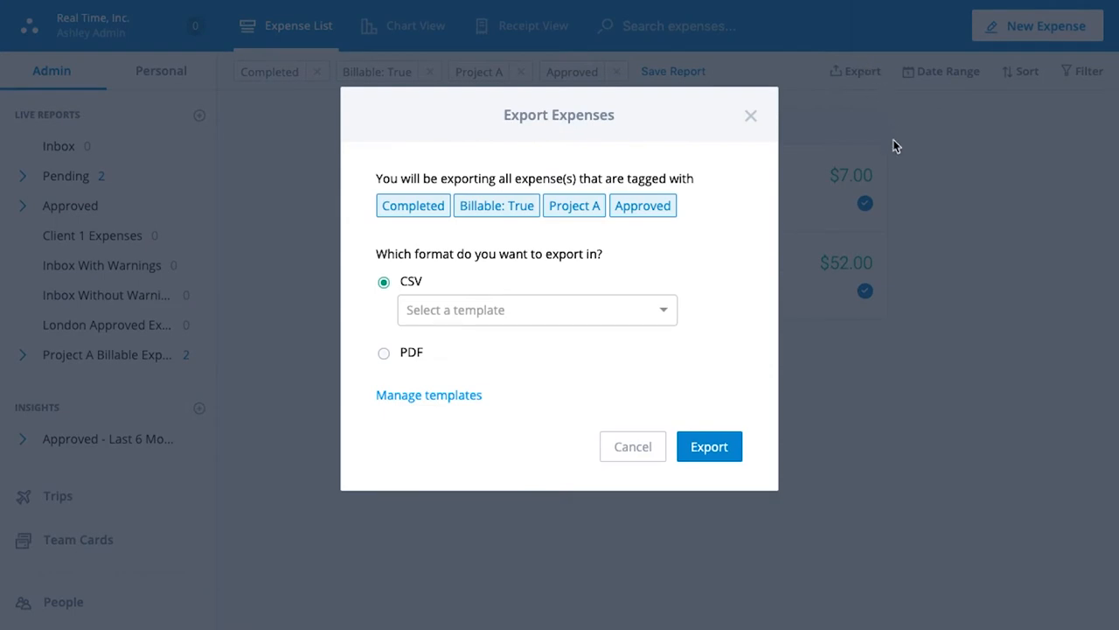
click(535, 309)
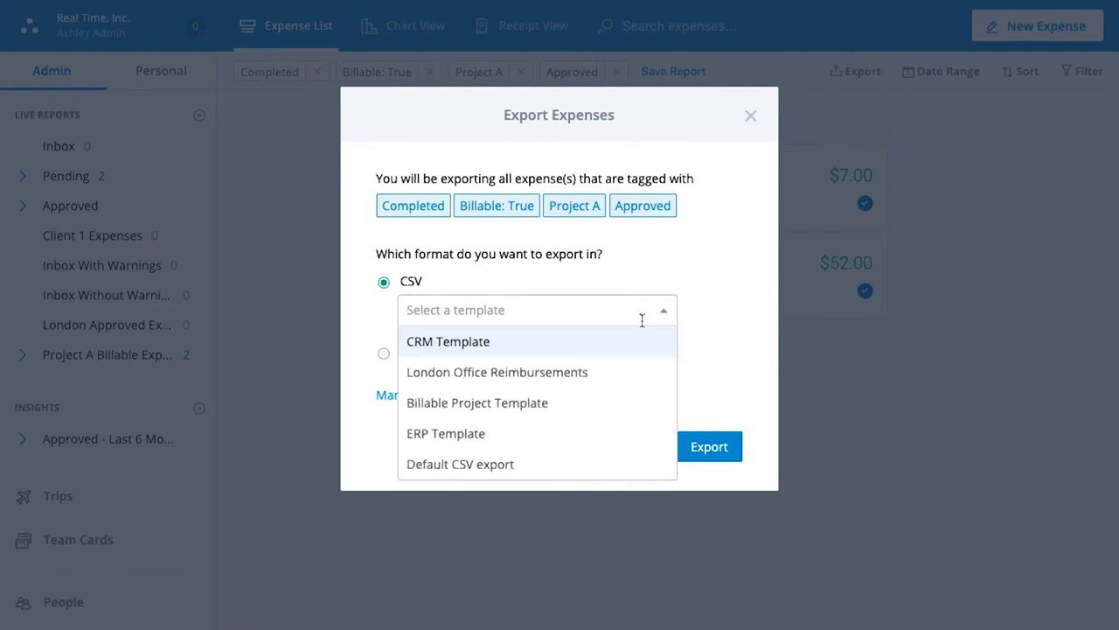
click(444, 434)
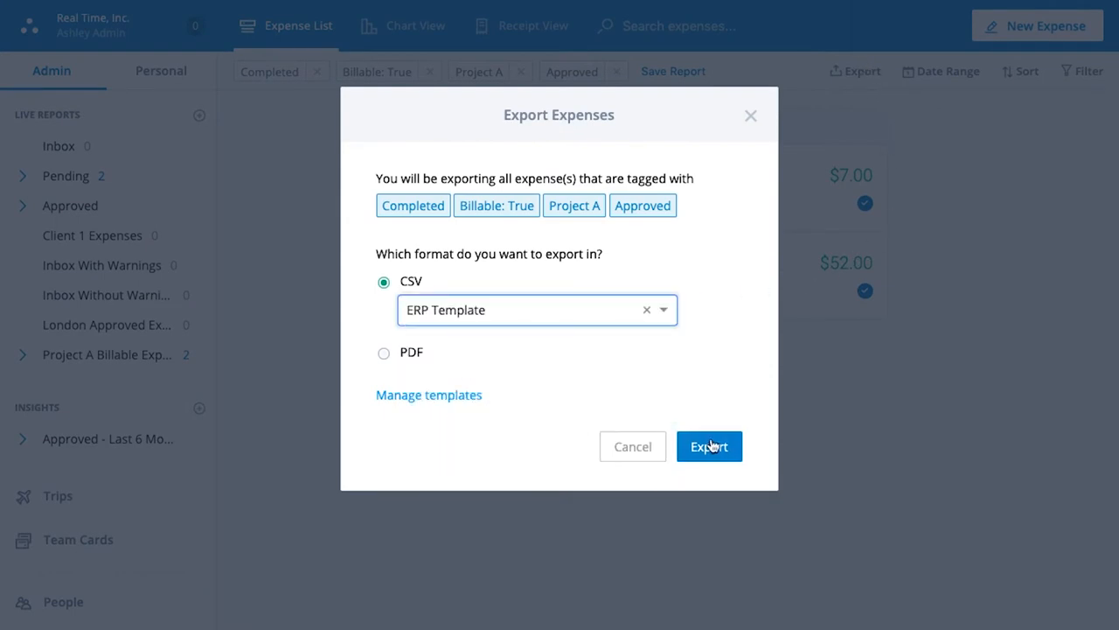
click(710, 446)
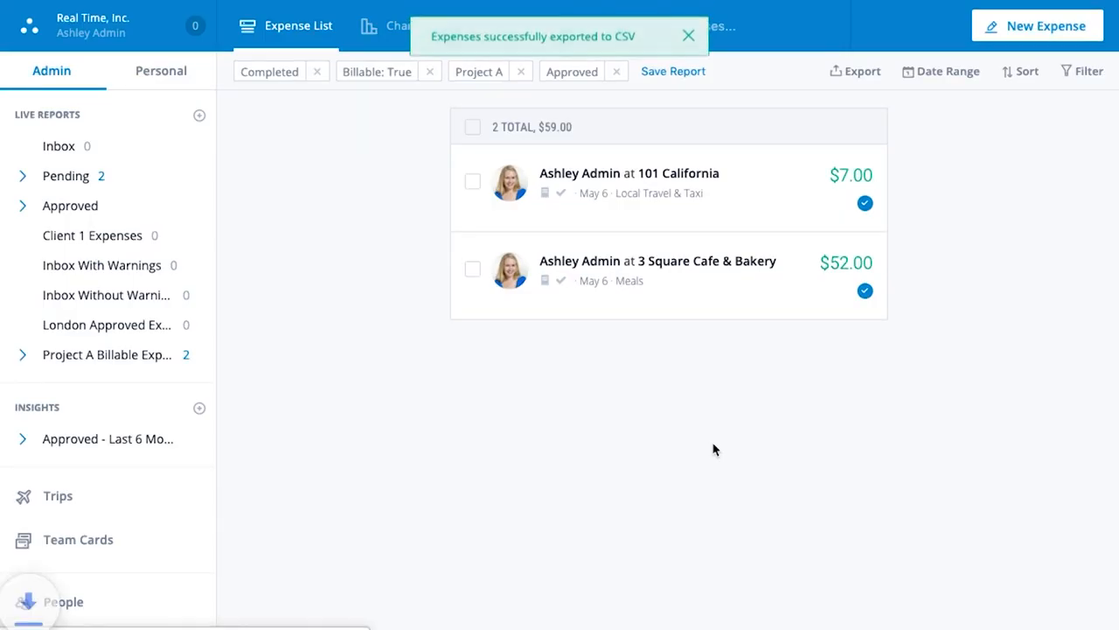